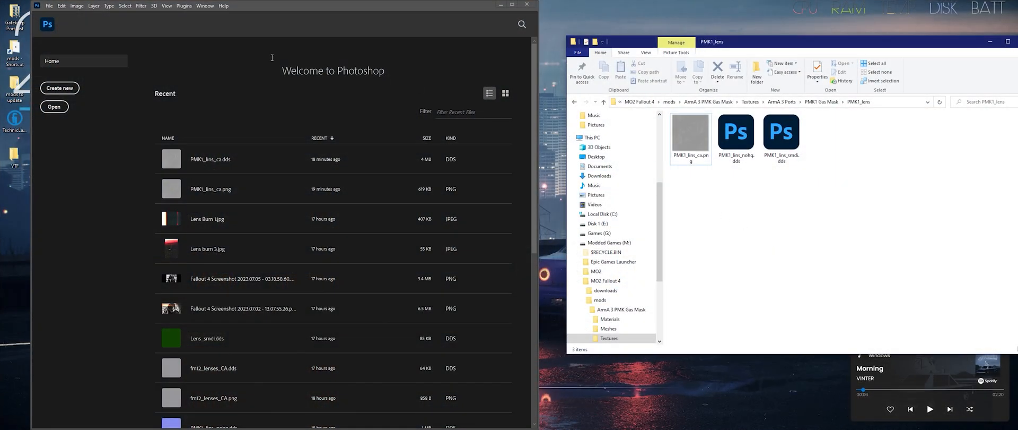
Open PMK1_lens_ca.png in Photoshop and save it as Intel Texture Works DDS.
left_click(691, 132)
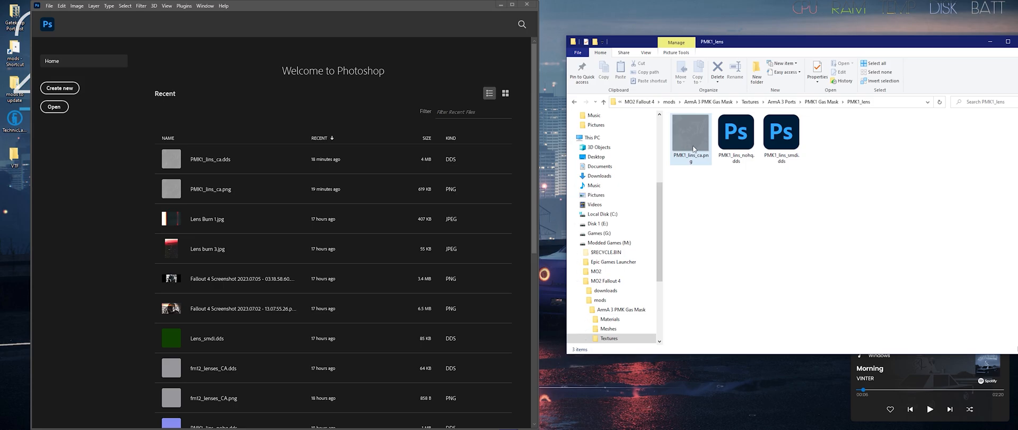
left_click(691, 132)
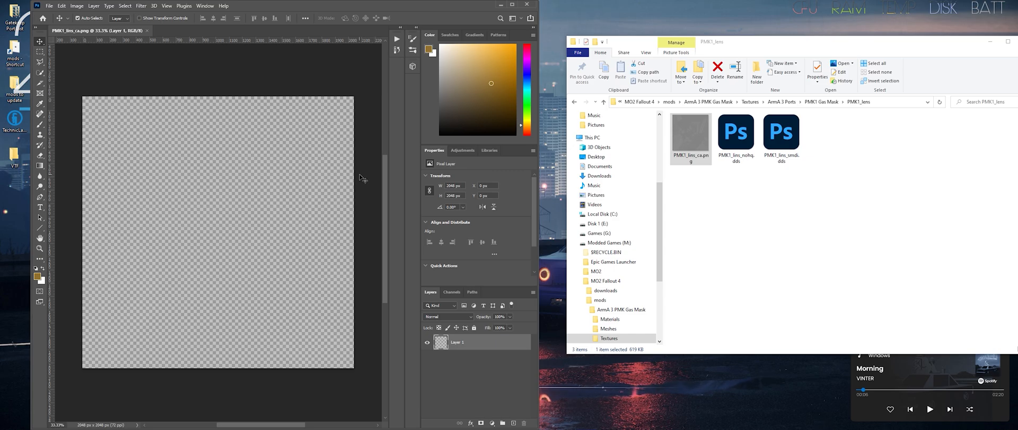
mouse_move(305, 182)
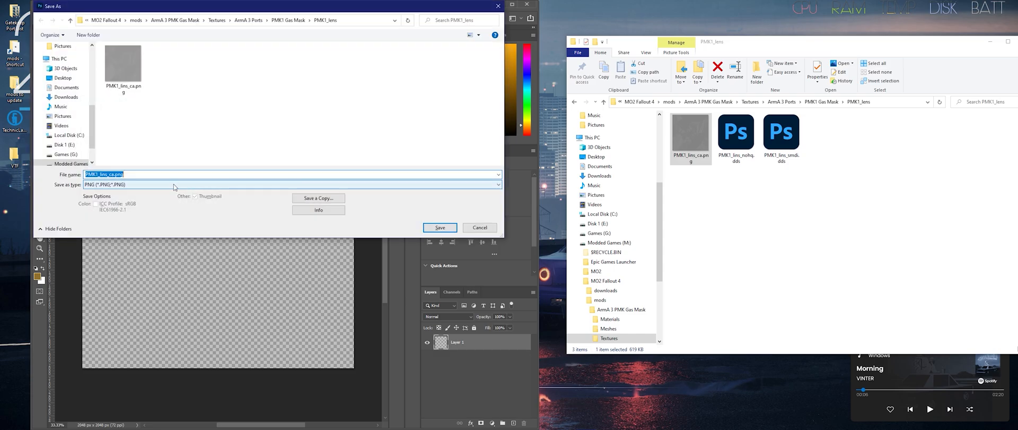
left_click(293, 184)
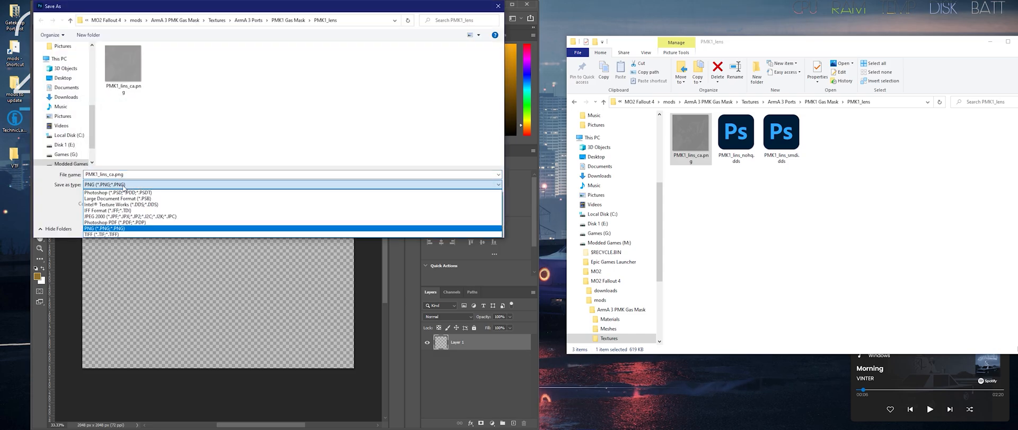
left_click(104, 228)
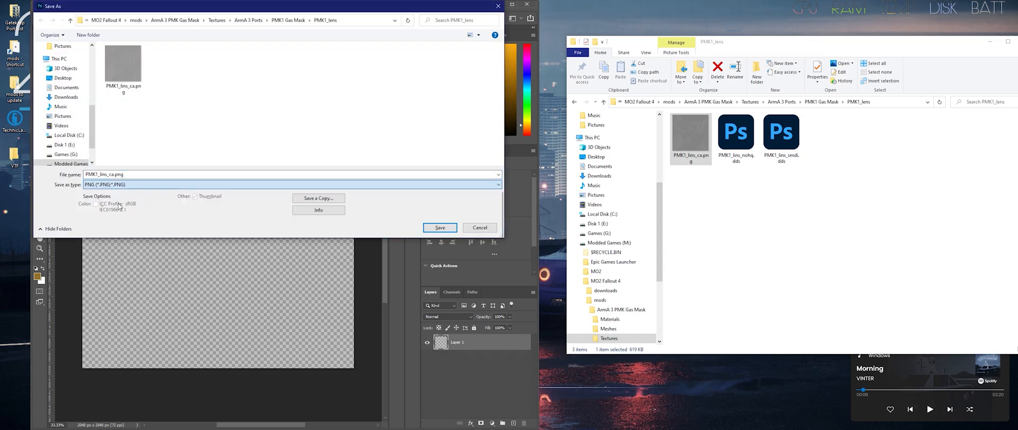
left_click(439, 227)
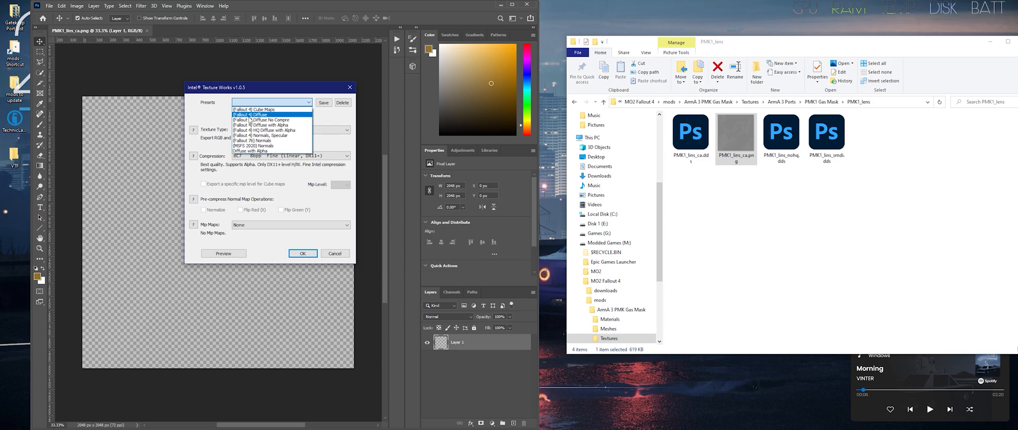
Export the DDS with the [Fallout 4] HQ Diffuse with Alpha preset and Mip Maps set to None.
left_click(266, 130)
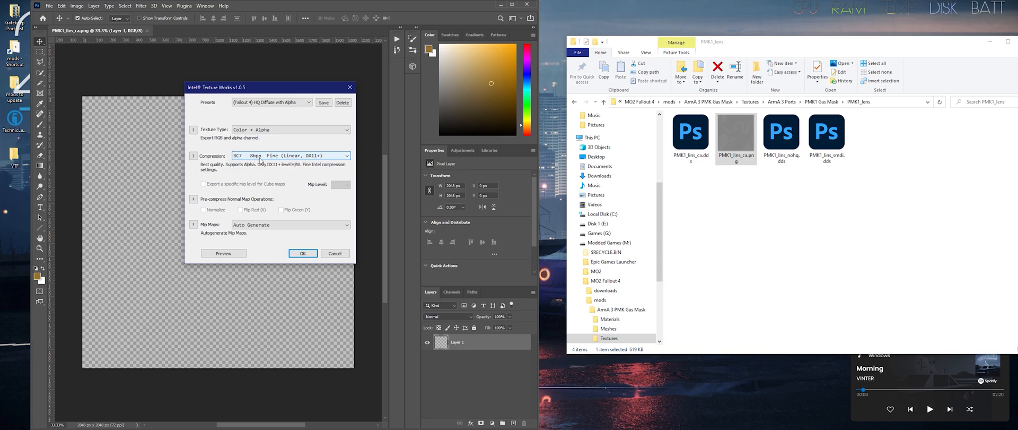
mouse_move(266, 166)
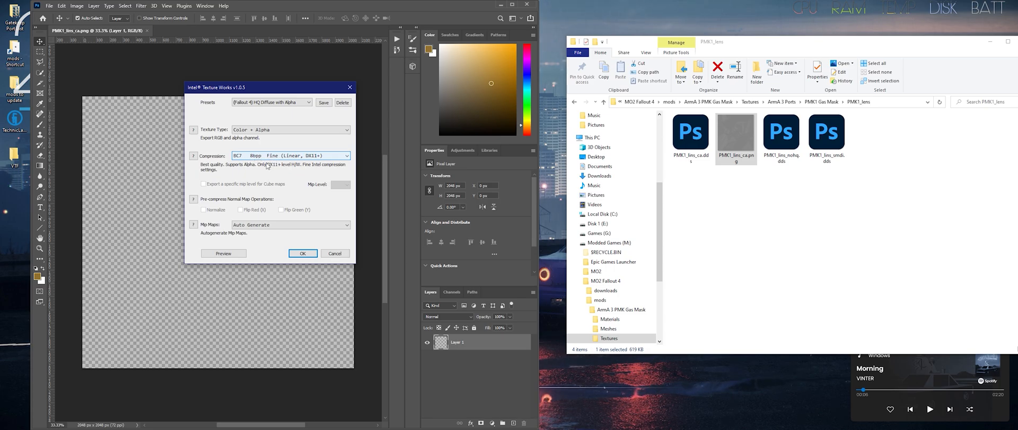
left_click(289, 224)
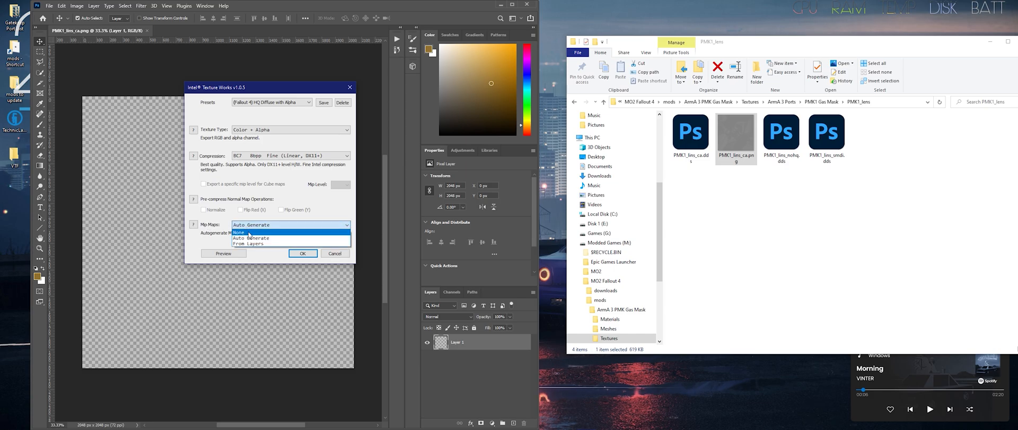
left_click(239, 233)
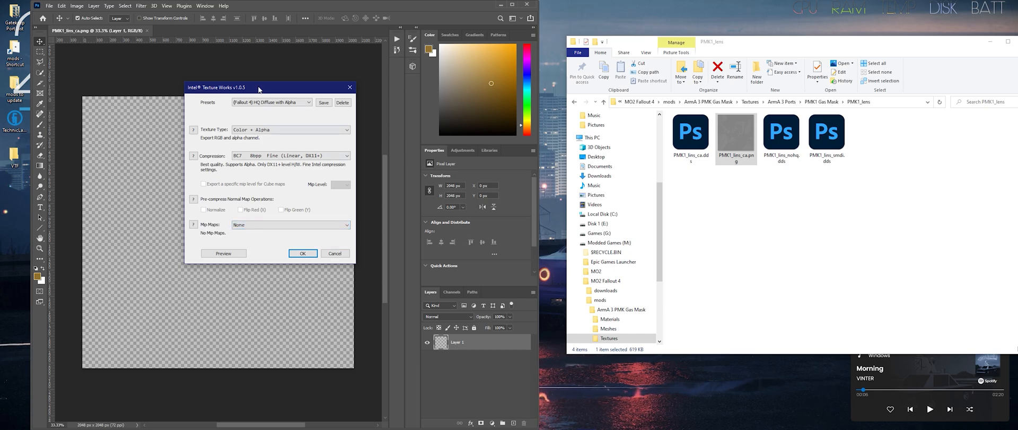
left_click_drag(258, 89, 386, 90)
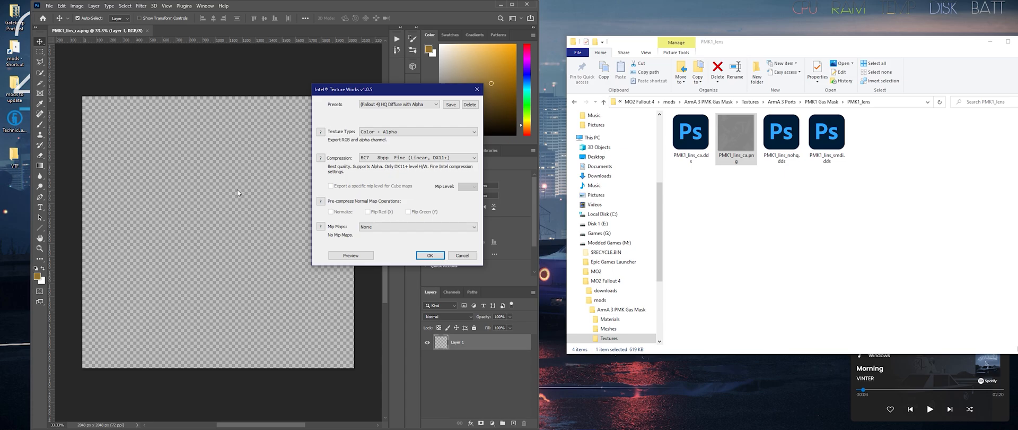
mouse_move(213, 204)
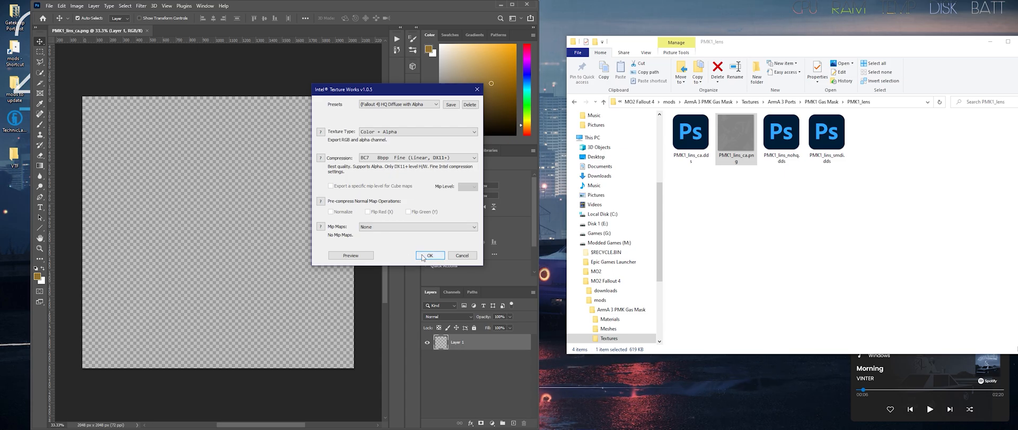
left_click(431, 255)
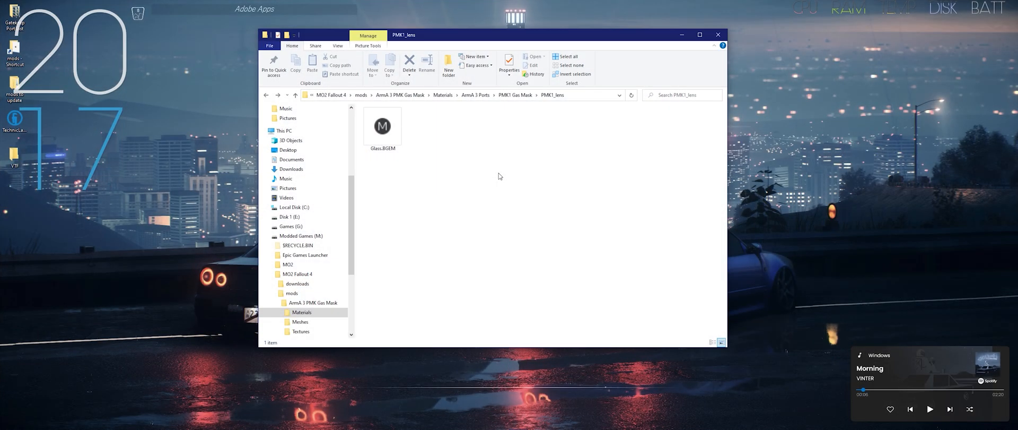
Open Glass.BGEM from the PMK1_lens materials folder in Material Editor.
left_click(382, 126)
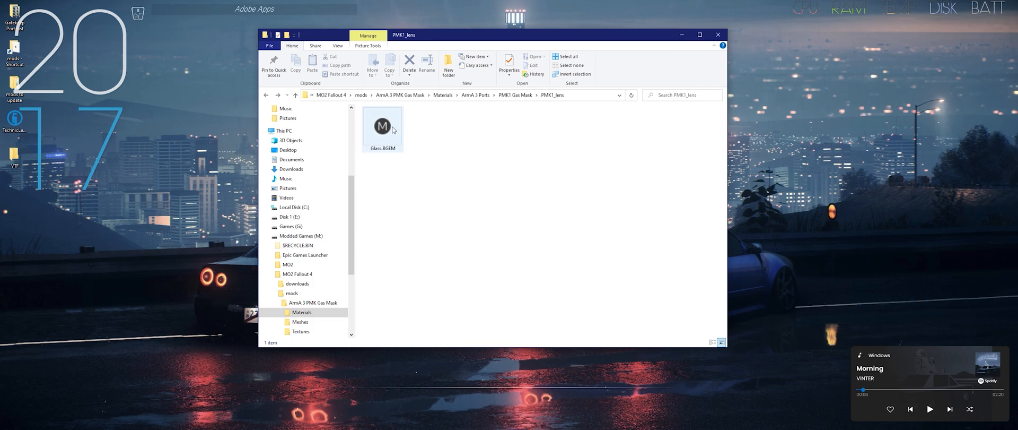
mouse_move(387, 149)
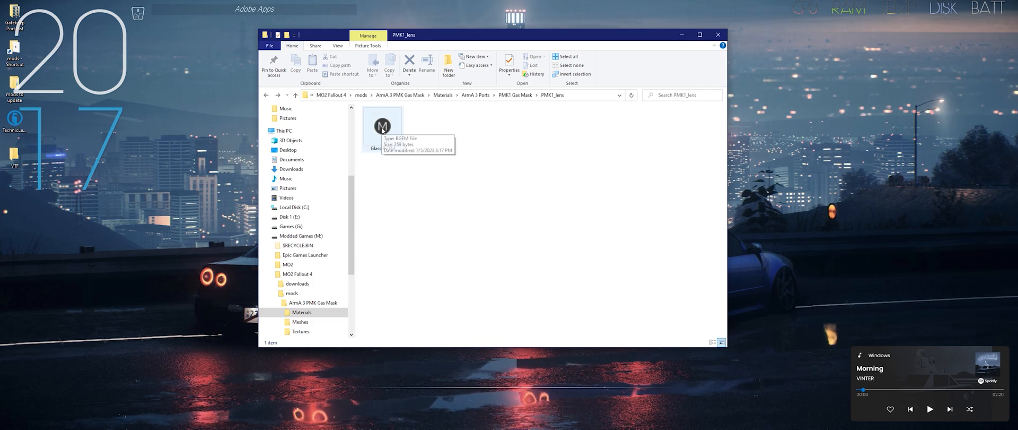
double_click(382, 126)
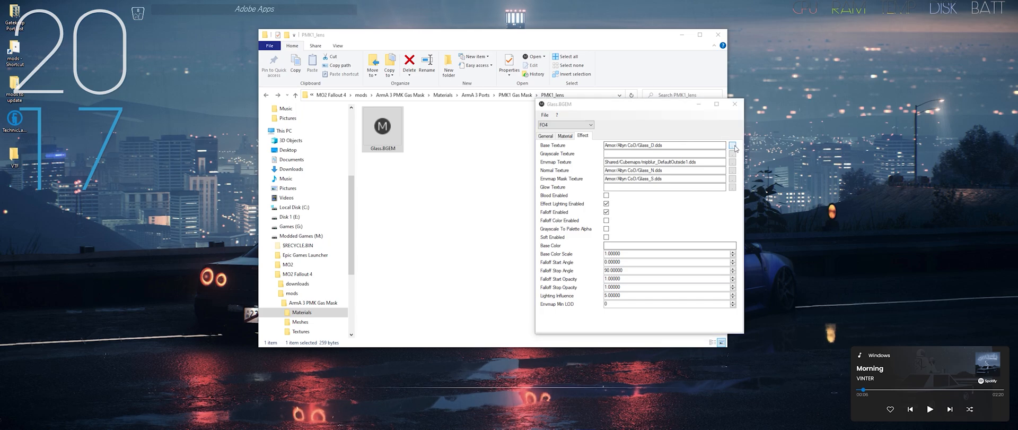
Point Glass.BGEM's Base texture slot to the PMK1 lens DDS, then close the material.
left_click(732, 145)
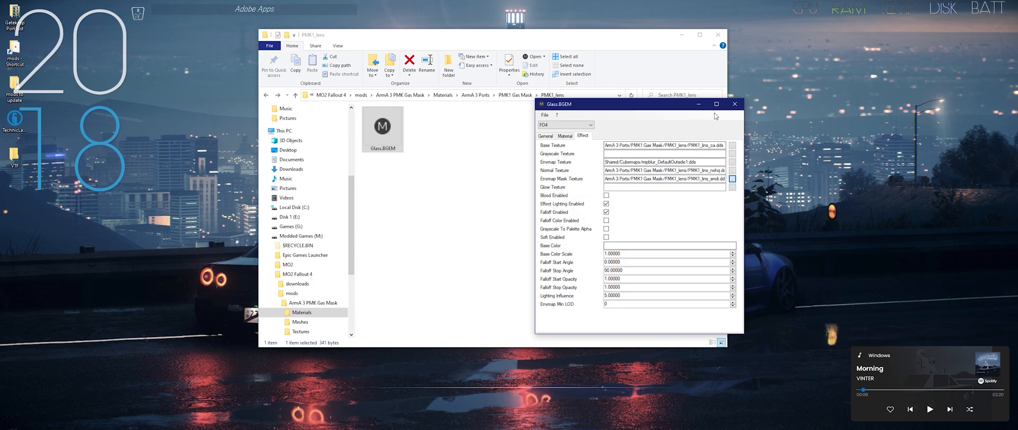
left_click(734, 104)
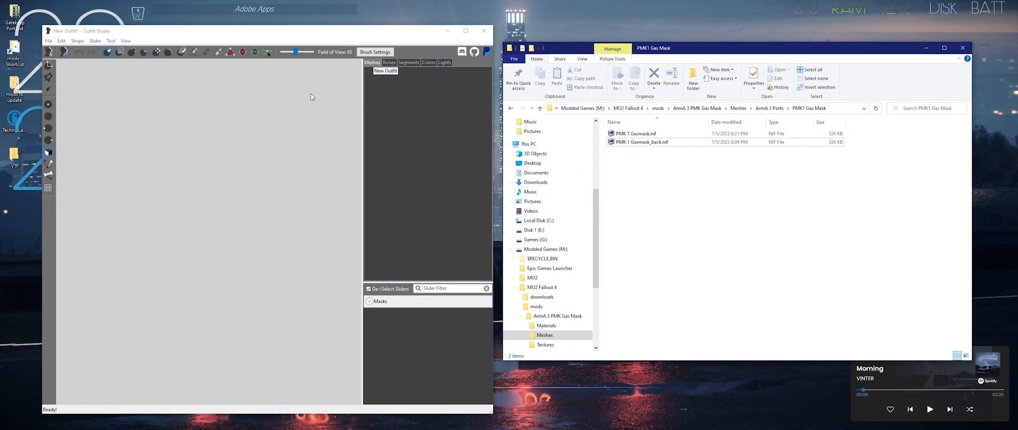
Load PMK 1 Gasmask.nif and browse PMK_1_lens's material to the PMK1 Gas Mask folder.
left_click(634, 133)
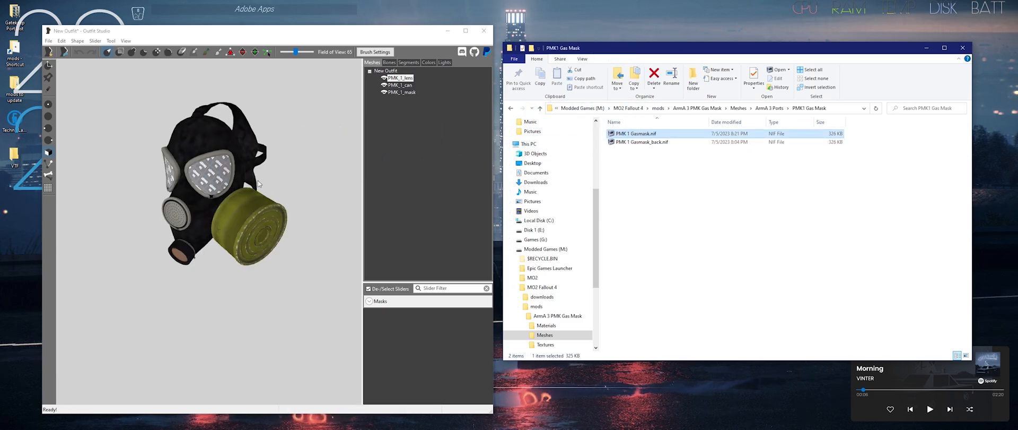
left_click(398, 78)
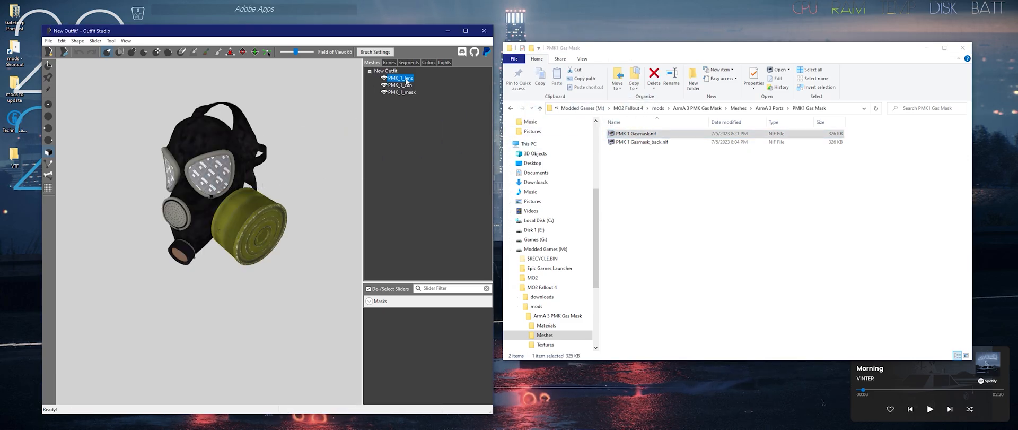
double_click(398, 78)
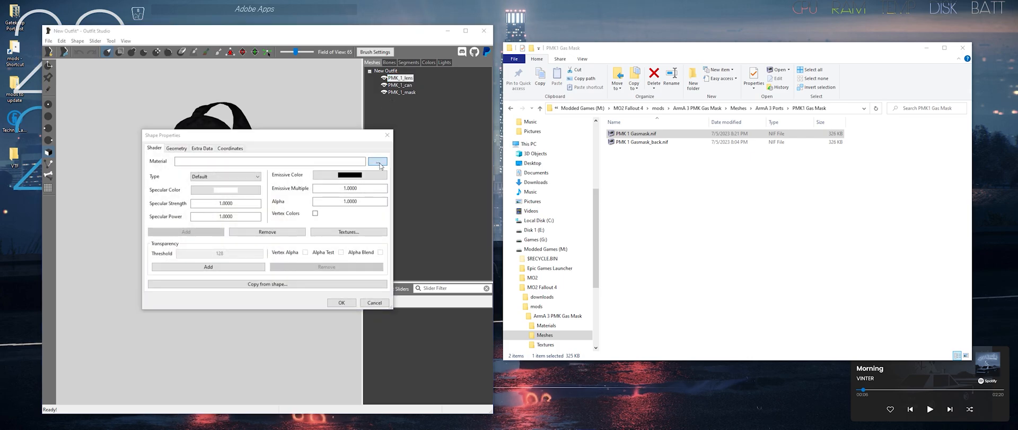
left_click(377, 161)
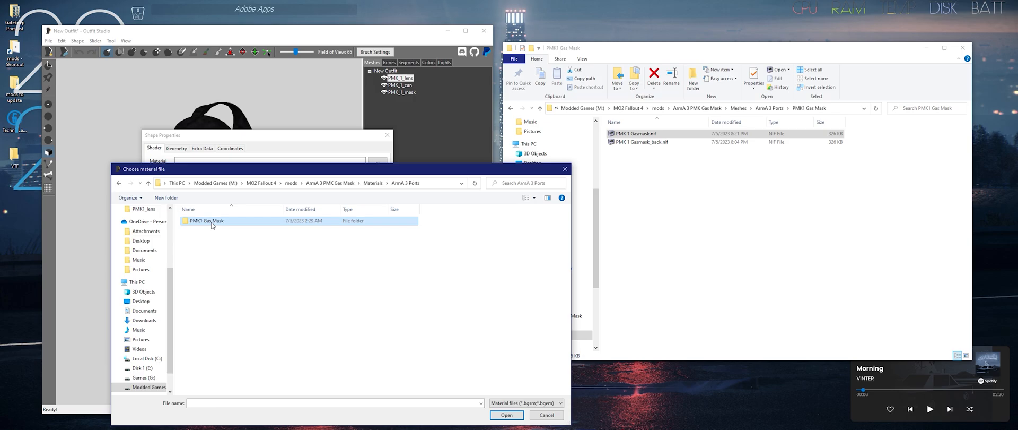
double_click(206, 220)
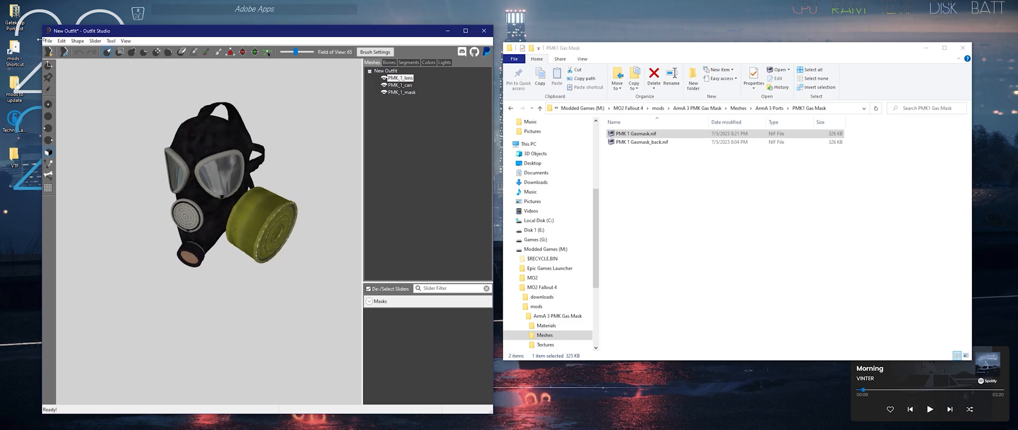
Export the outfit to NIF over PMK 1 Gasmask.nif and close Outfit Studio.
left_click(48, 41)
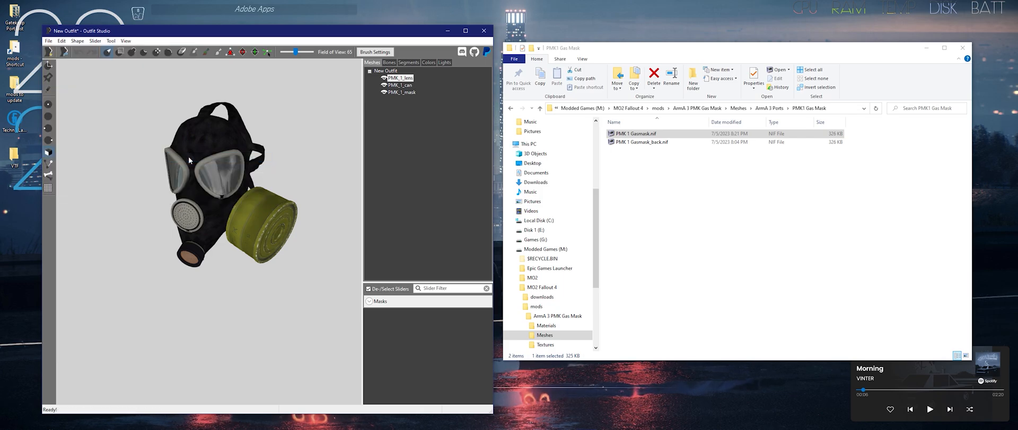
left_click(48, 40)
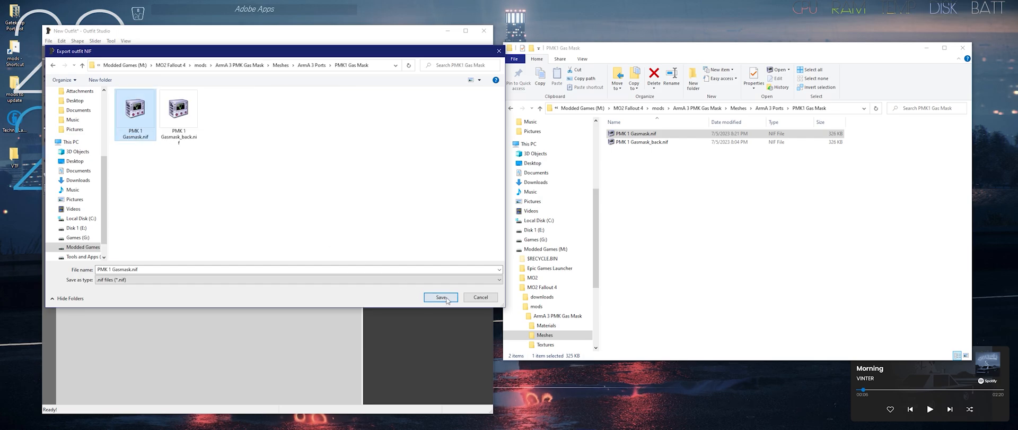
left_click(440, 297)
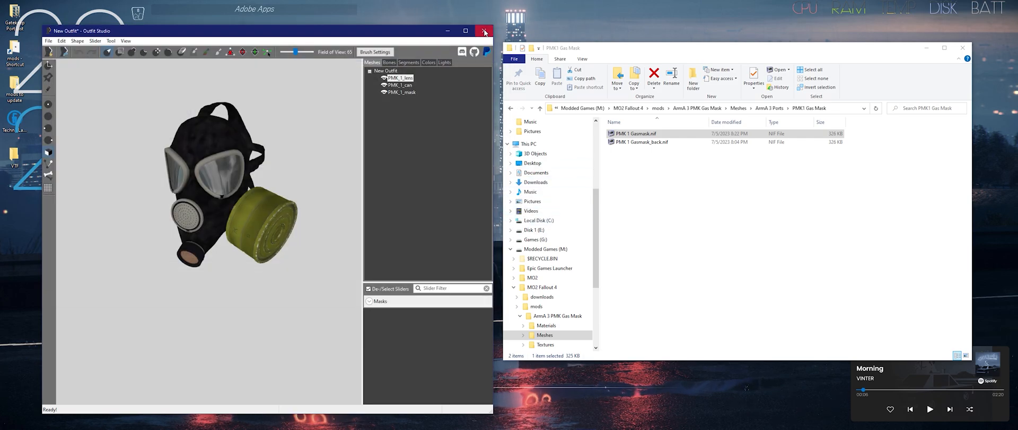
left_click(483, 31)
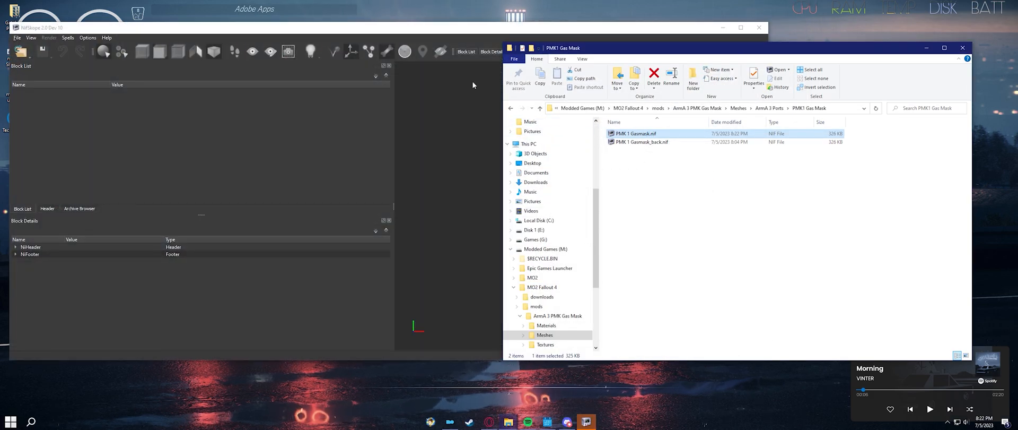
Restore down the empty NifSkope window so File Explorer stays visible.
left_click(260, 27)
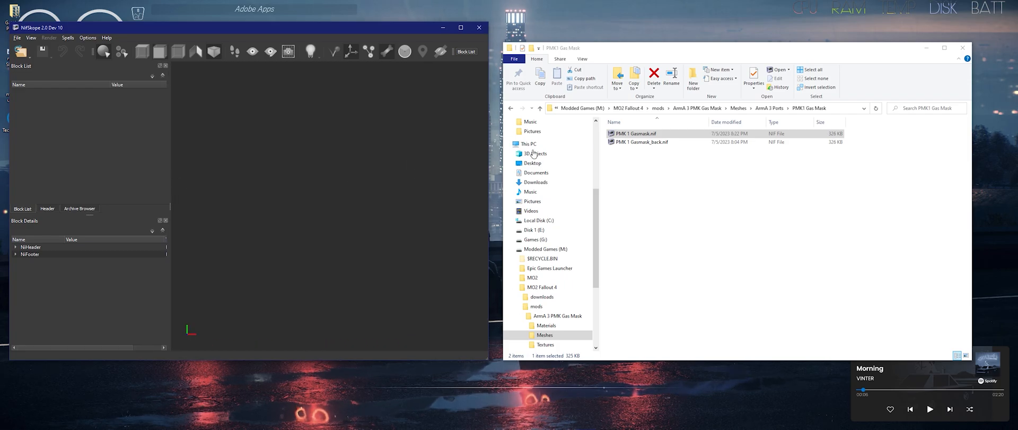
Open PMK 1 Gasmask.nif in NifSkope and insert a NiAlphaProperty block.
double_click(633, 133)
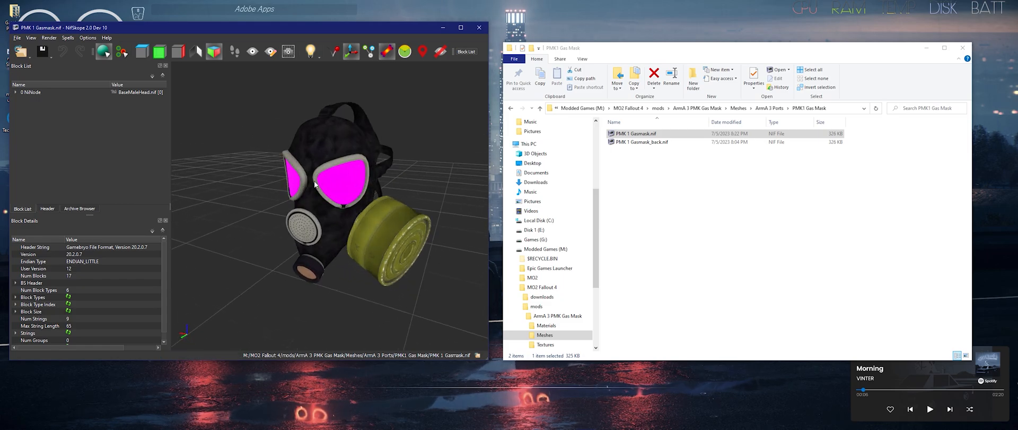
mouse_move(344, 180)
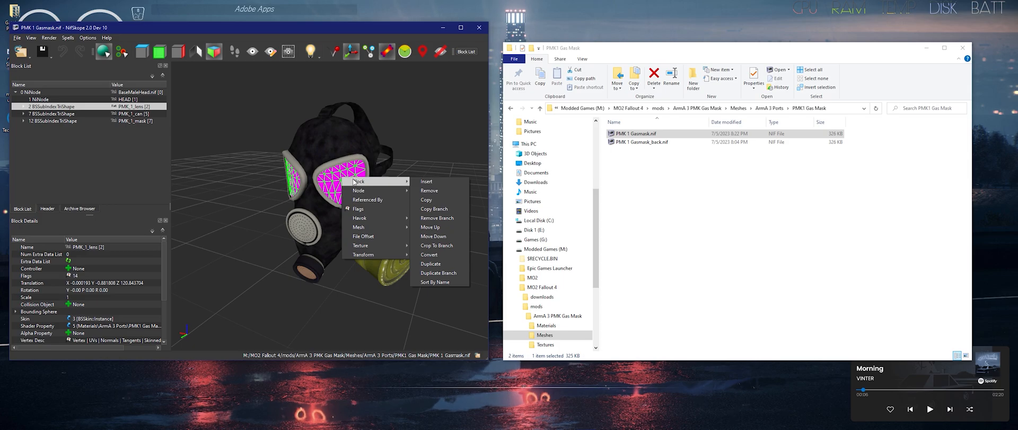
mouse_move(427, 181)
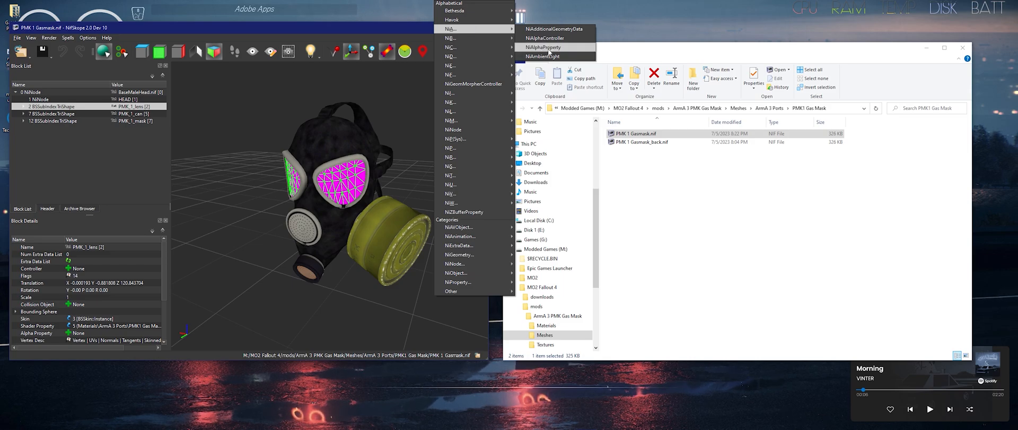
left_click(542, 46)
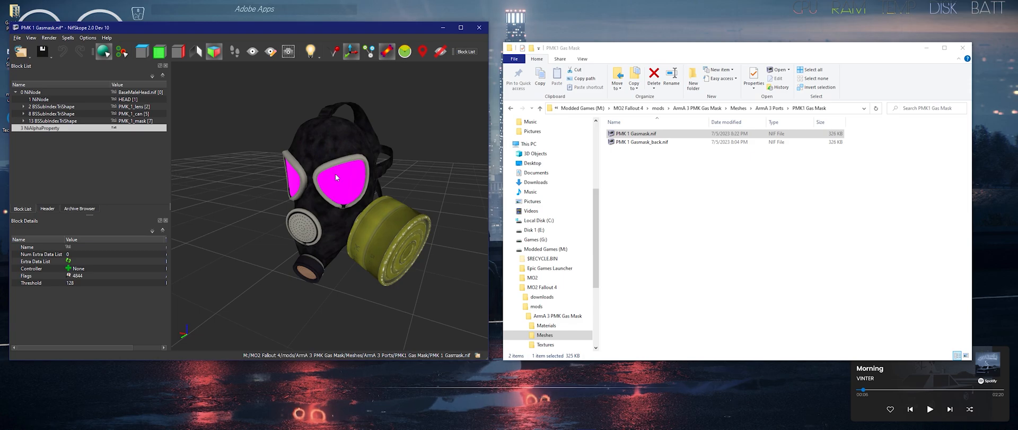
Set PMK_1_lens's Alpha Property field to block 3, NiAlphaProperty.
left_click(51, 106)
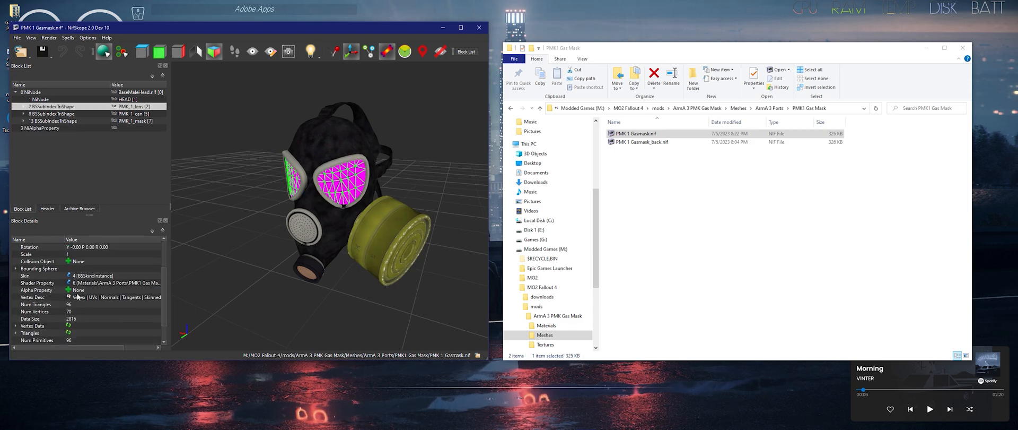
left_click(35, 290)
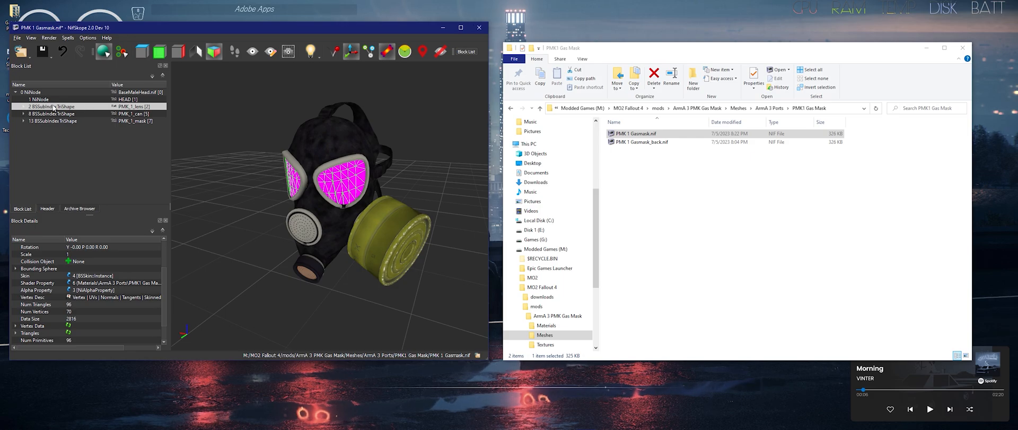
Expand PMK1_lens and remove its BSLightingShaderProperty block.
left_click(23, 106)
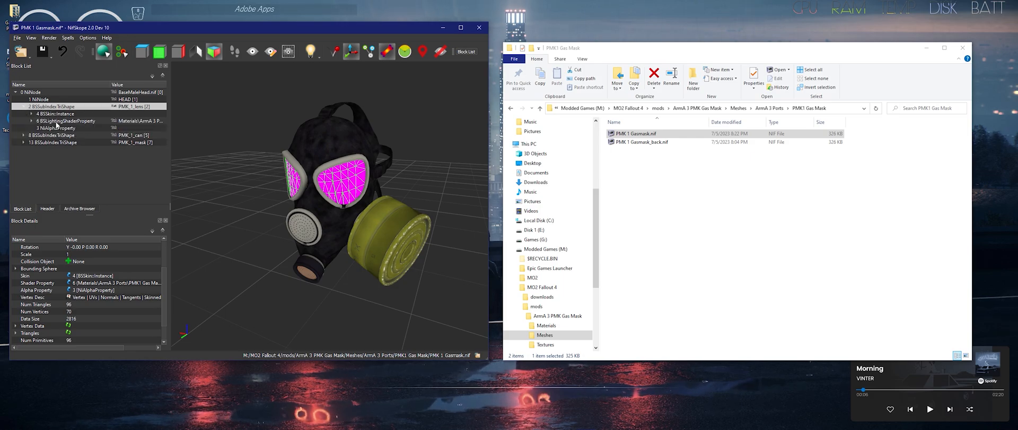
left_click(69, 121)
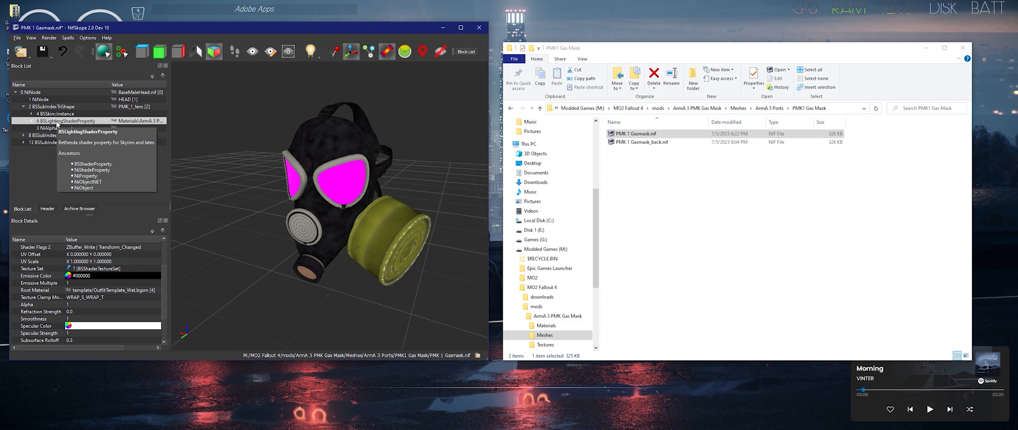
right_click(64, 121)
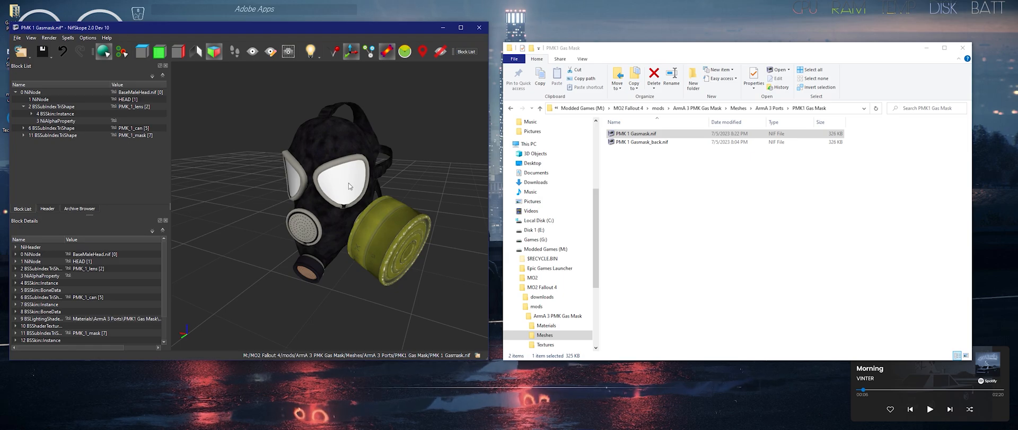
From the lens's right-click block menu, browse the Bethesda block types to insert a BSEffectShaderProperty.
right_click(324, 175)
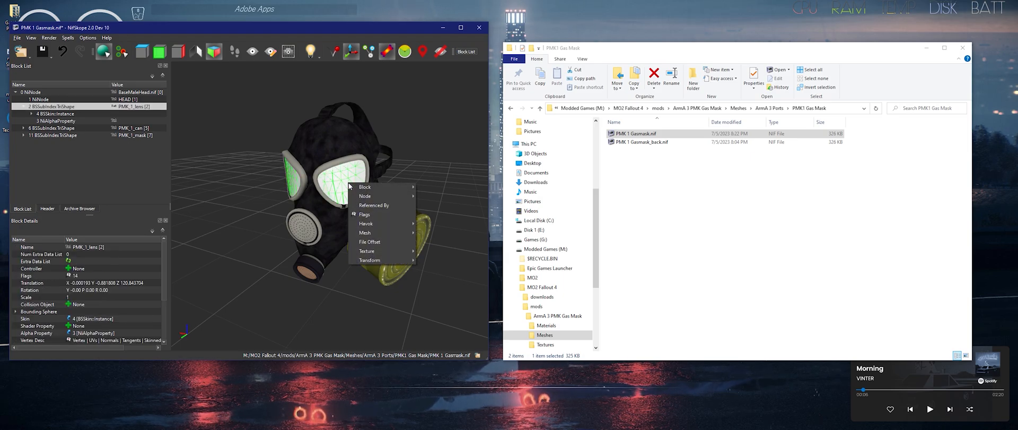
mouse_move(365, 187)
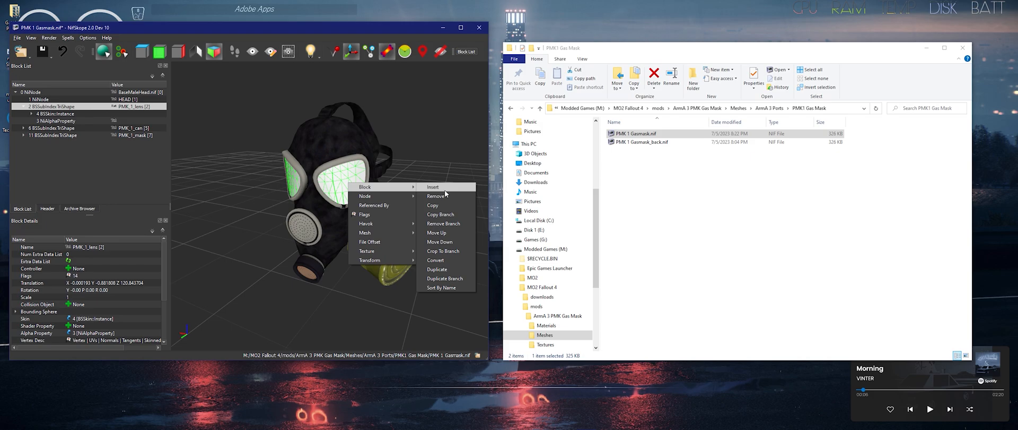
left_click(433, 187)
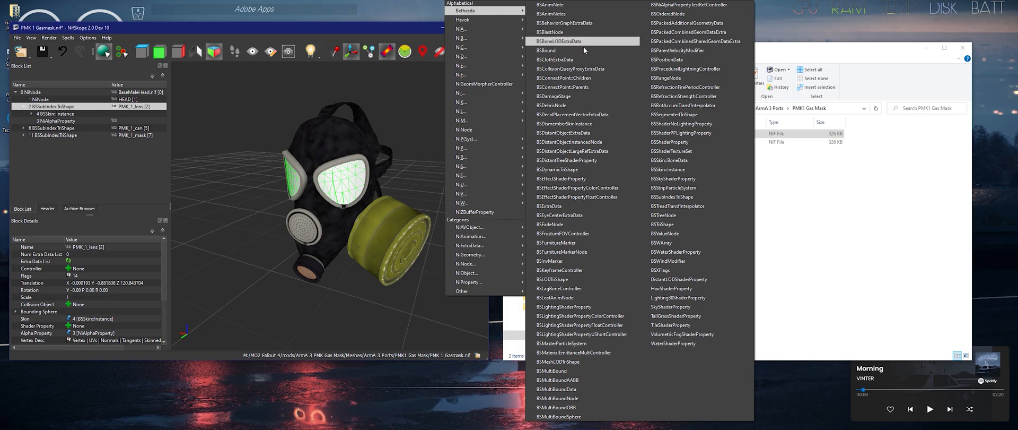
mouse_move(560, 178)
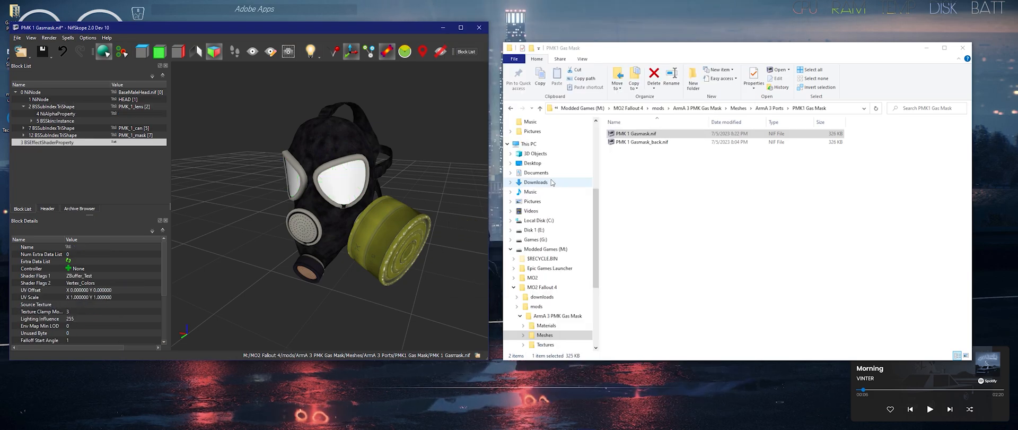
Select PMK1_lens to link block 3, BSEffectShaderProperty, as its Shader Property.
left_click(55, 106)
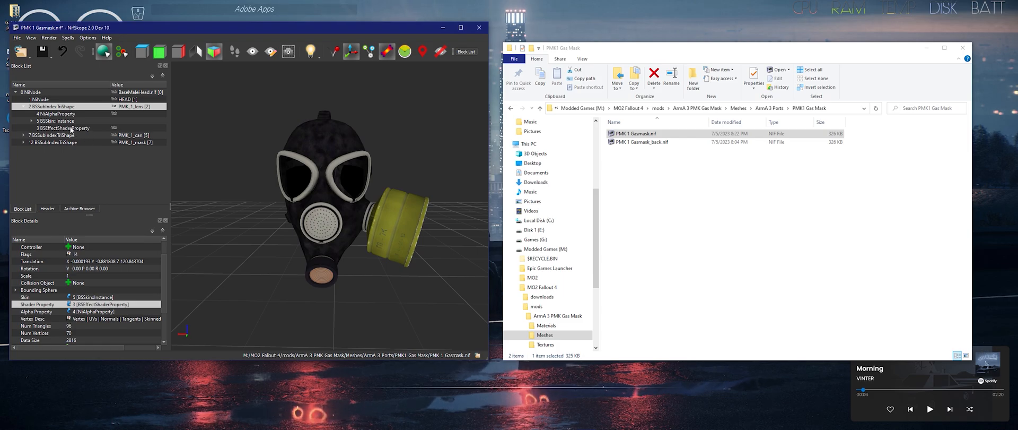
Name the new BSEffectShaderProperty with the PMK1 Gas Mask Materials folder path plus Glass.BGEM.
left_click(62, 128)
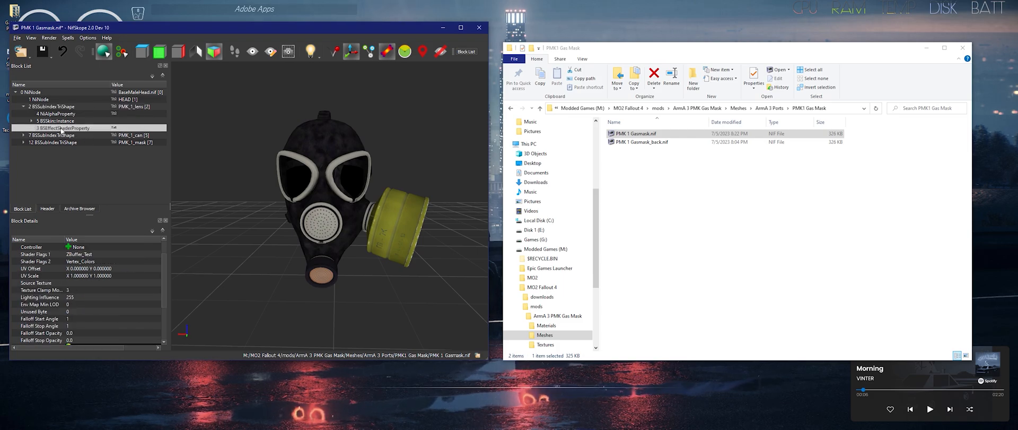
mouse_move(61, 127)
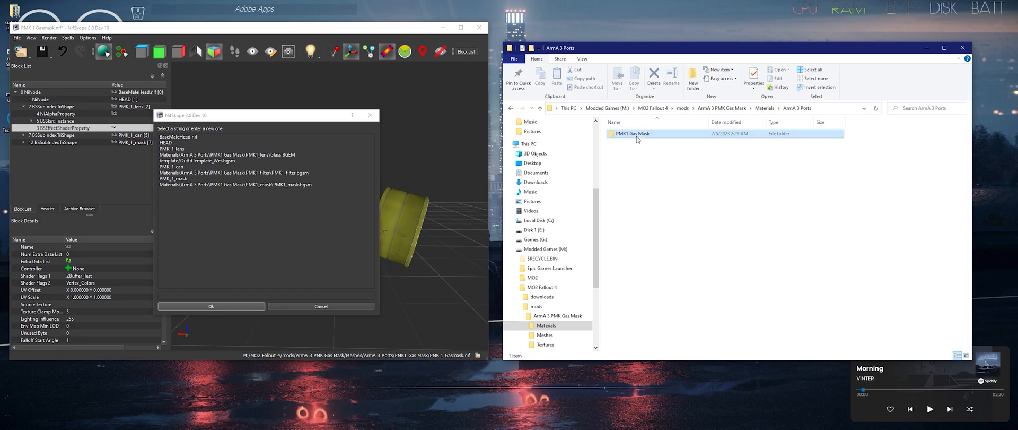
double_click(632, 133)
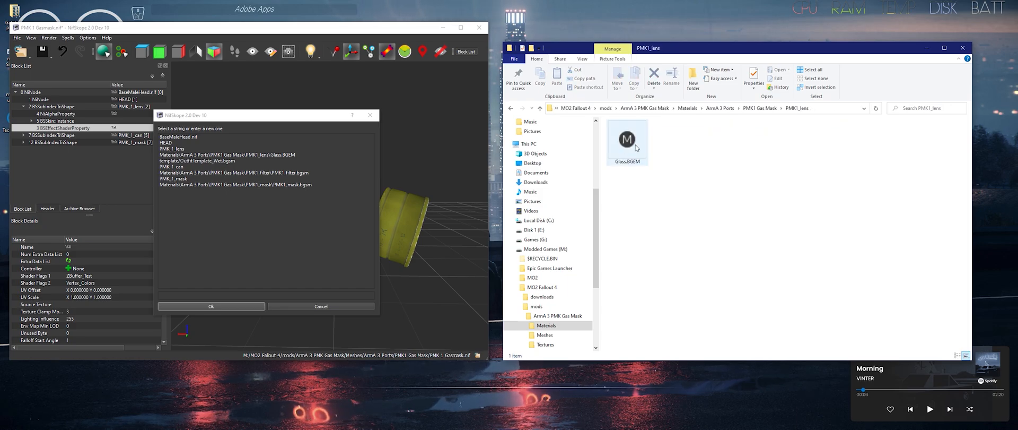
left_click(681, 108)
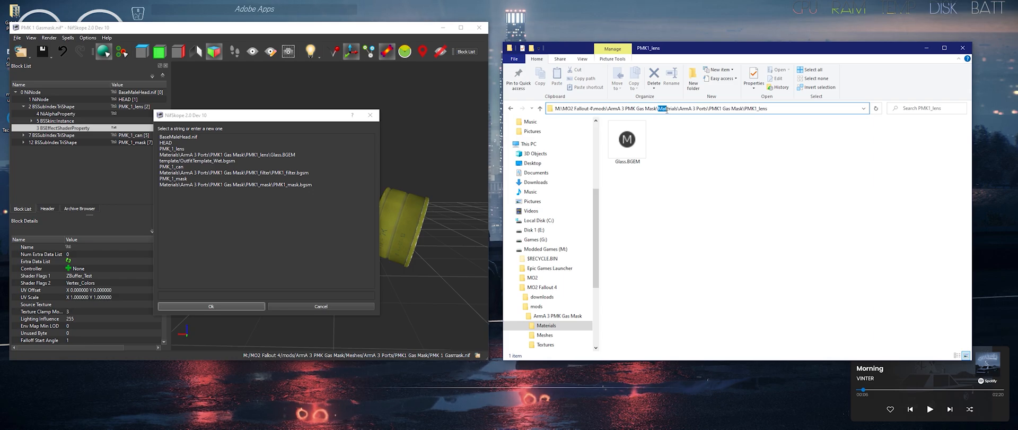
left_click(714, 108)
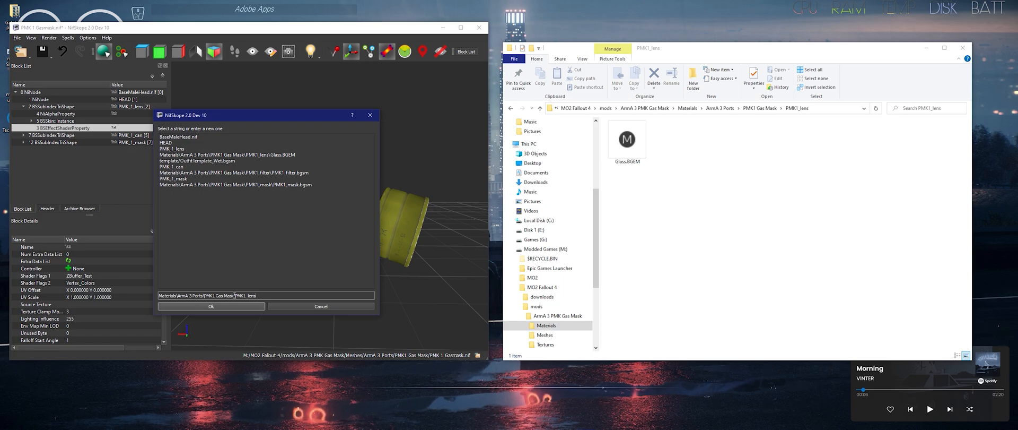
left_click(626, 139)
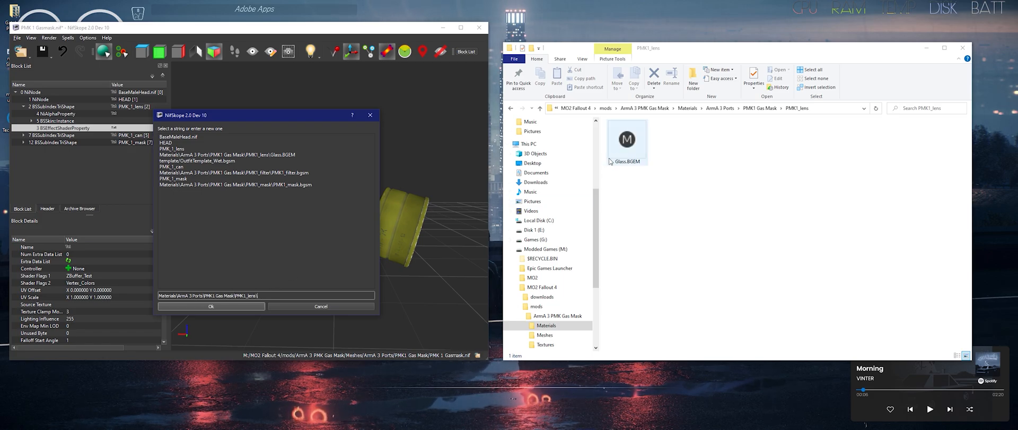
double_click(627, 142)
type("Glass.BGEM")
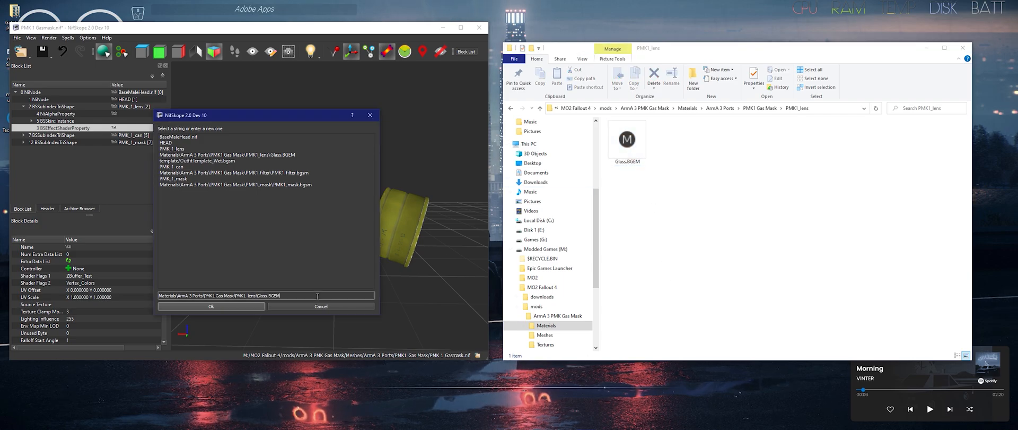
left_click(211, 306)
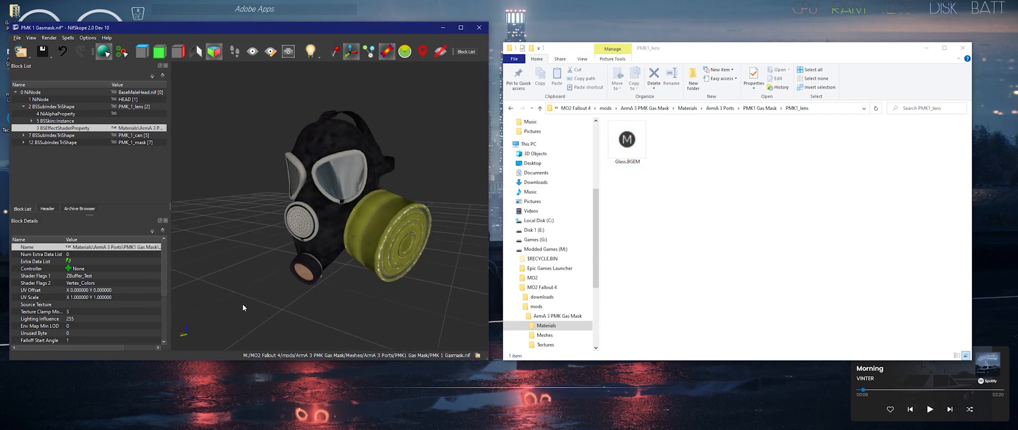
Close NifSkope and the PMK1 Gas Mask materials File Explorer window.
left_click_drag(243, 307, 368, 296)
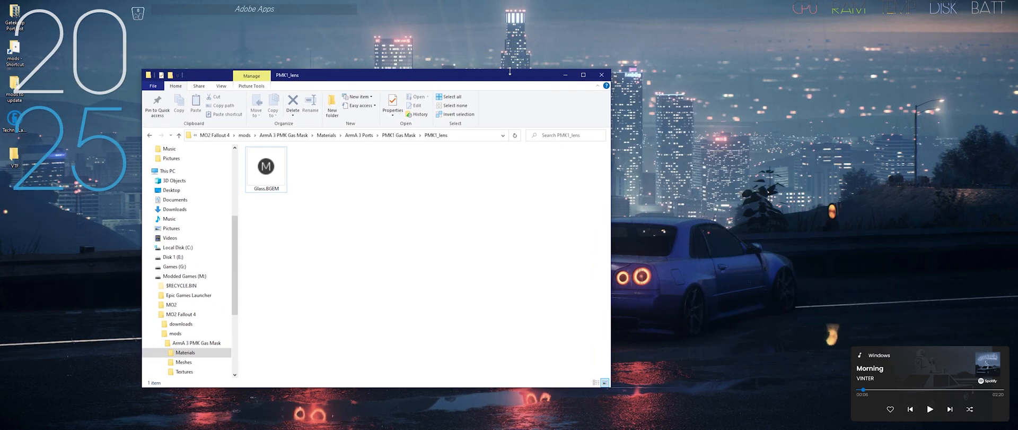
left_click(600, 74)
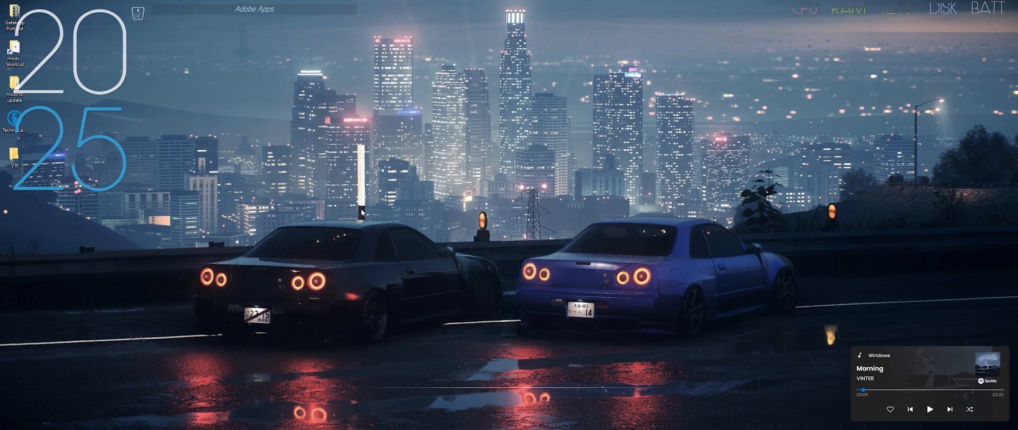